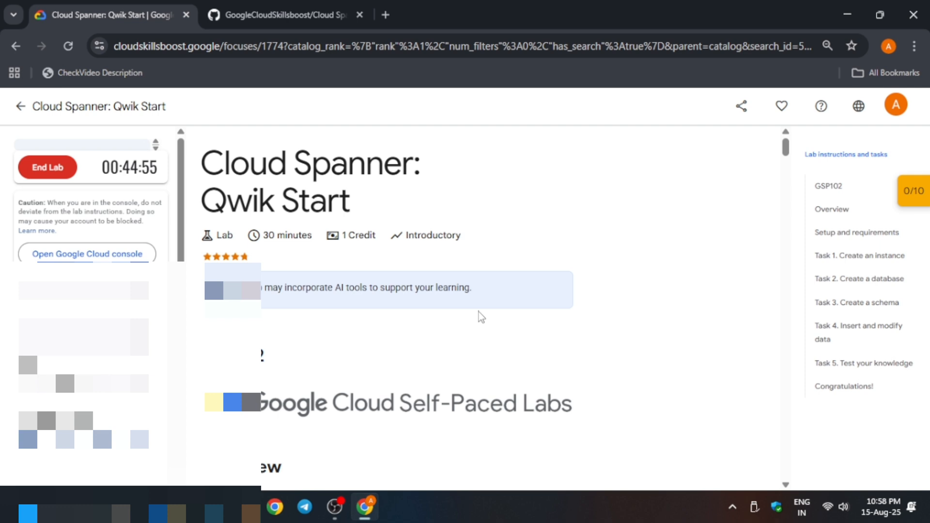
{"action": "mouse_move", "coordinate": [391, 339]}
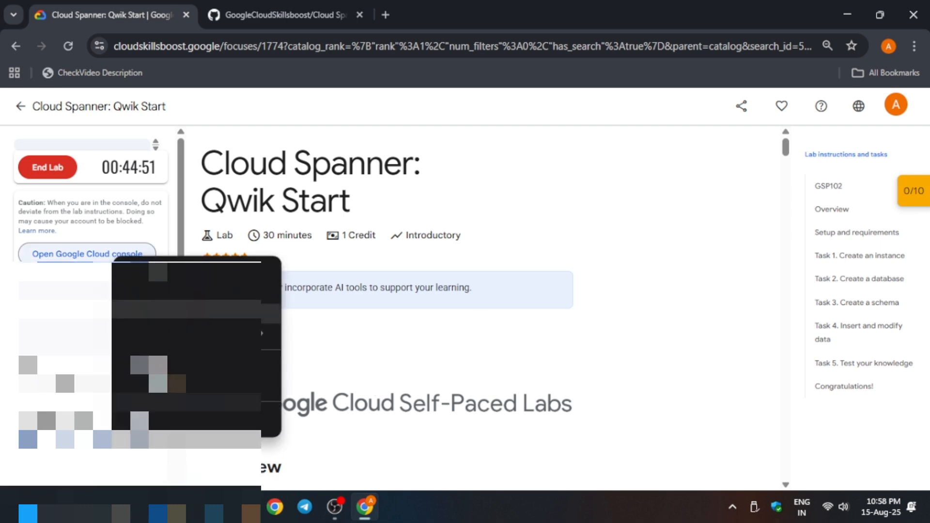
- Launch the lab's Google Cloud console sign-in in an incognito window
{"action": "left_click", "coordinate": [87, 254]}
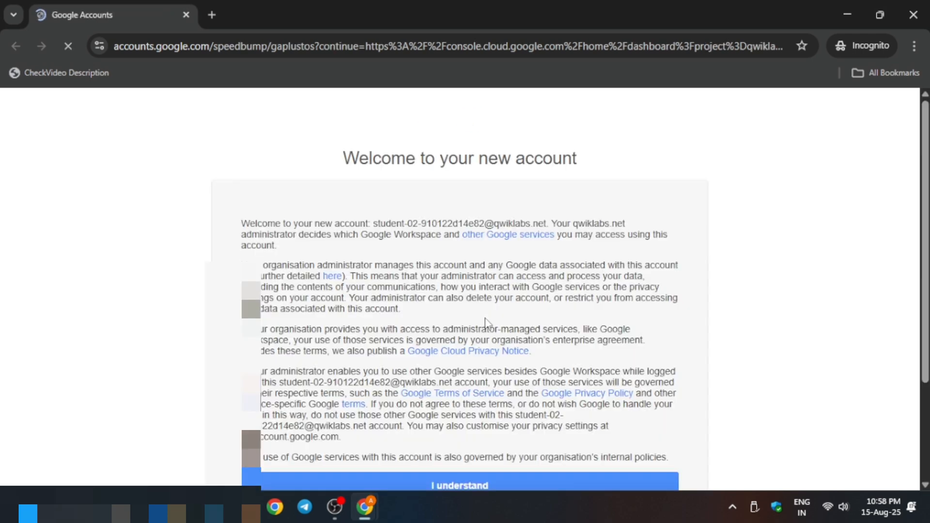
- Accept the lab student account's welcome terms with I understand and continue to the console
{"action": "scroll", "scroll_direction": "down", "scroll_amount": 3}
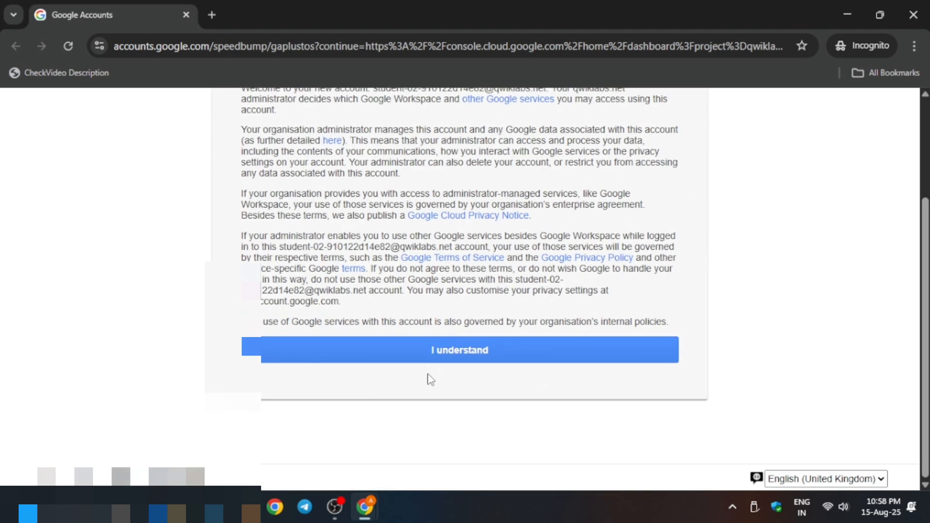
{"action": "left_click", "coordinate": [459, 350]}
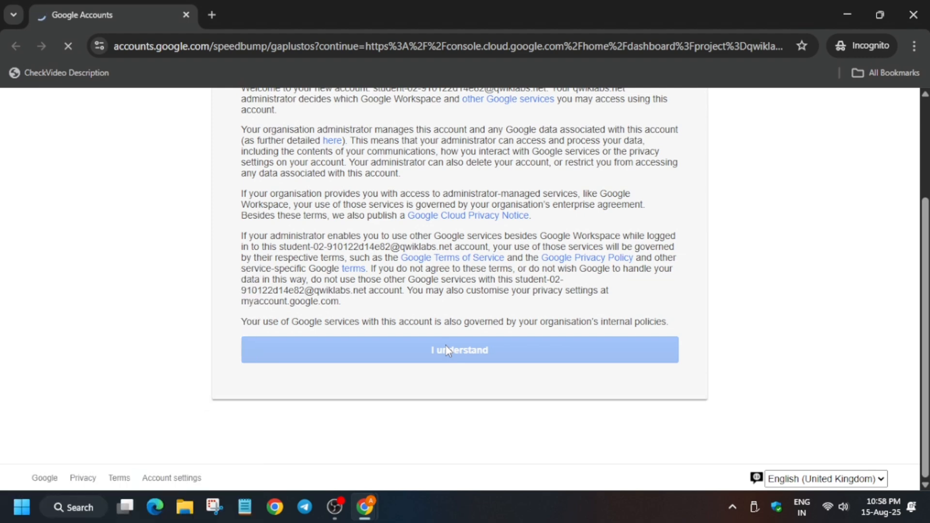
{"action": "left_click", "coordinate": [459, 351]}
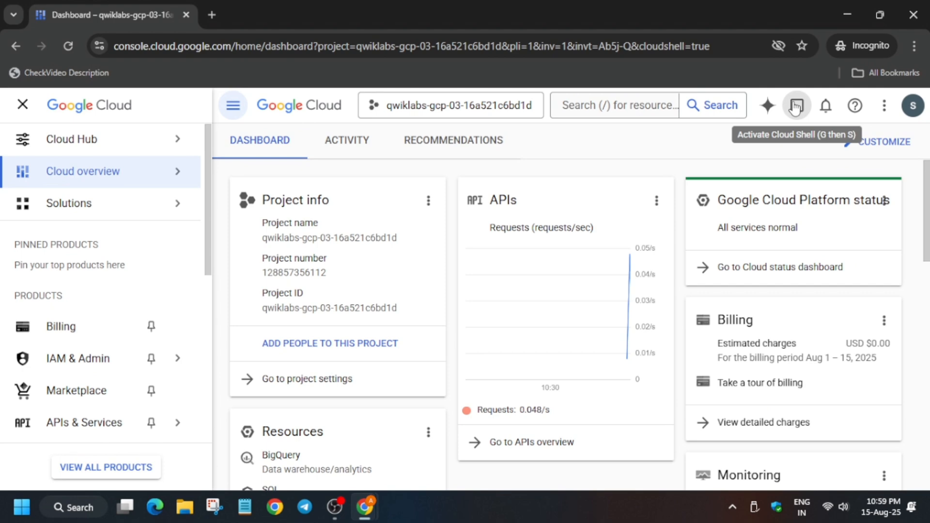
- Activate Cloud Shell, continue past the intro, authorize credentials and focus the terminal
{"action": "left_click", "coordinate": [796, 106]}
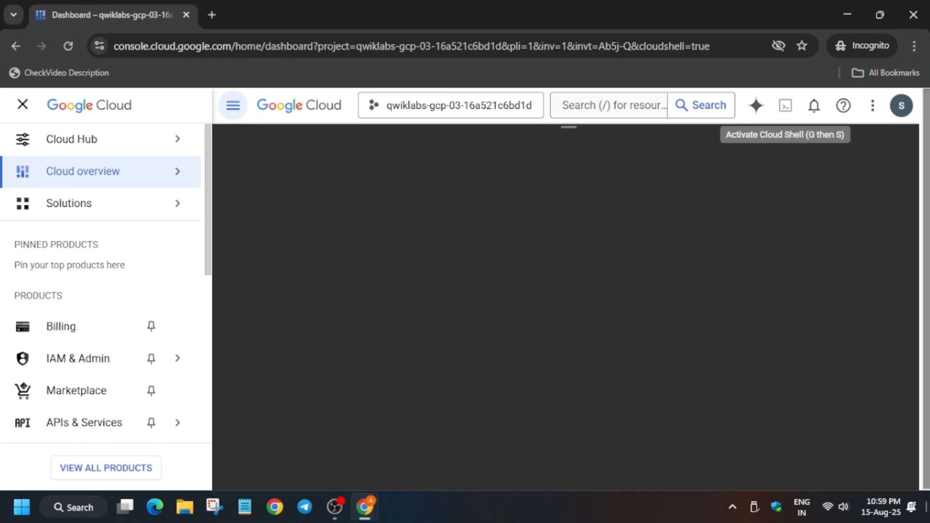
{"action": "left_click", "coordinate": [784, 106]}
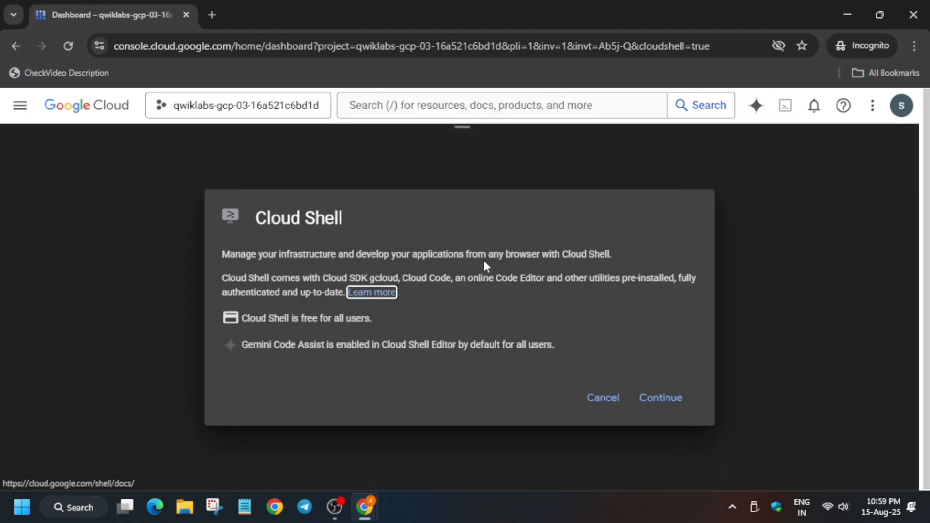
{"action": "left_click", "coordinate": [661, 397]}
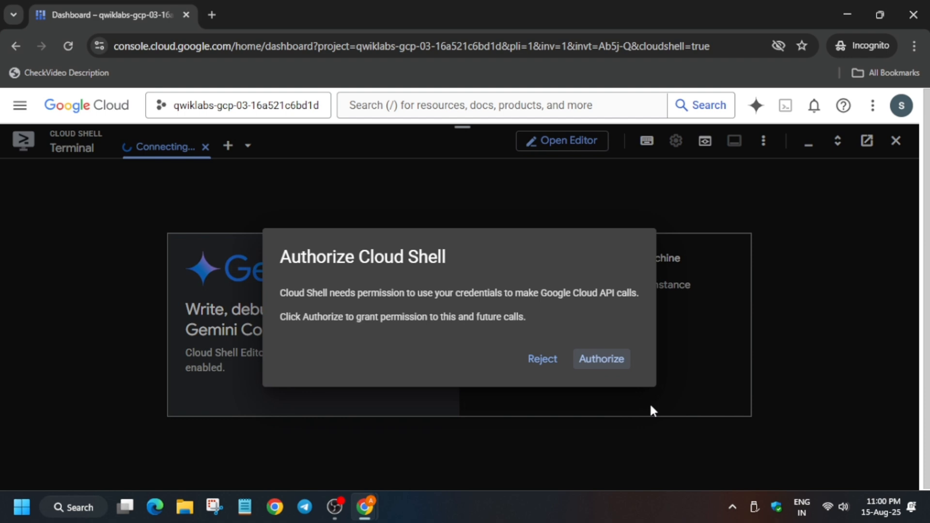
{"action": "left_click", "coordinate": [601, 358]}
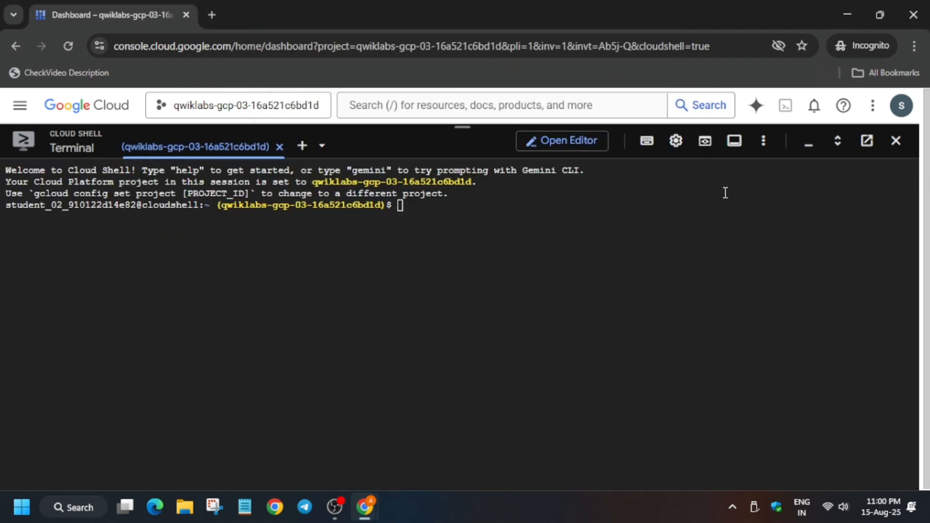
{"action": "left_click", "coordinate": [676, 140]}
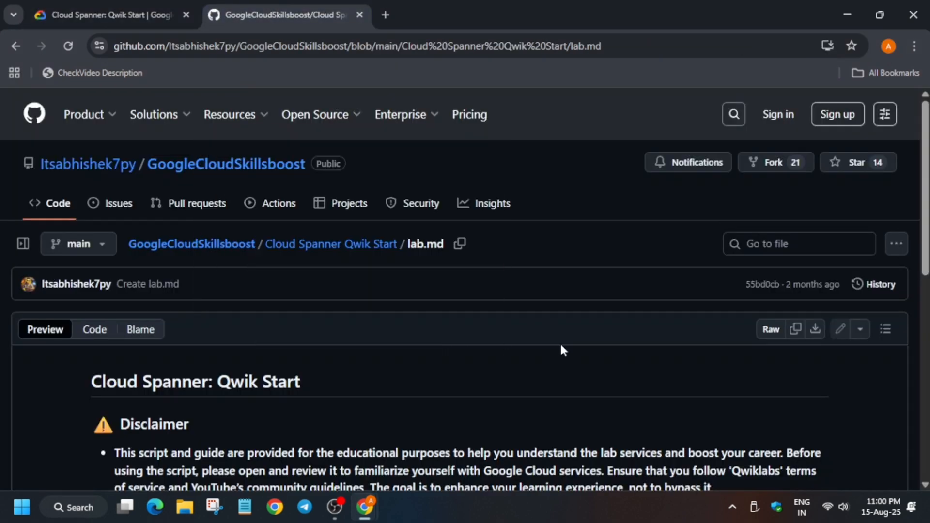
- Locate the Run the following Commands section in lab.md, then return to the Skills Boost page
{"action": "scroll", "scroll_direction": "down", "scroll_amount": 3}
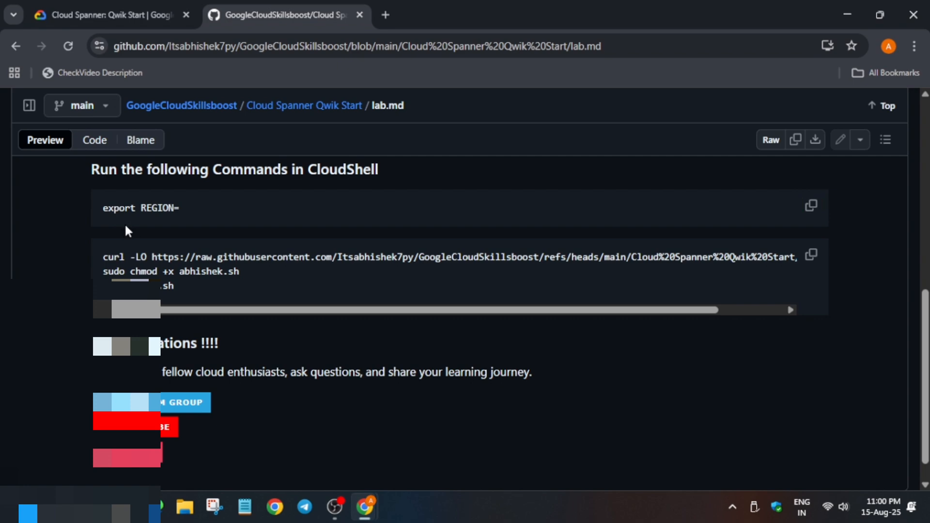
{"action": "left_click", "coordinate": [107, 15]}
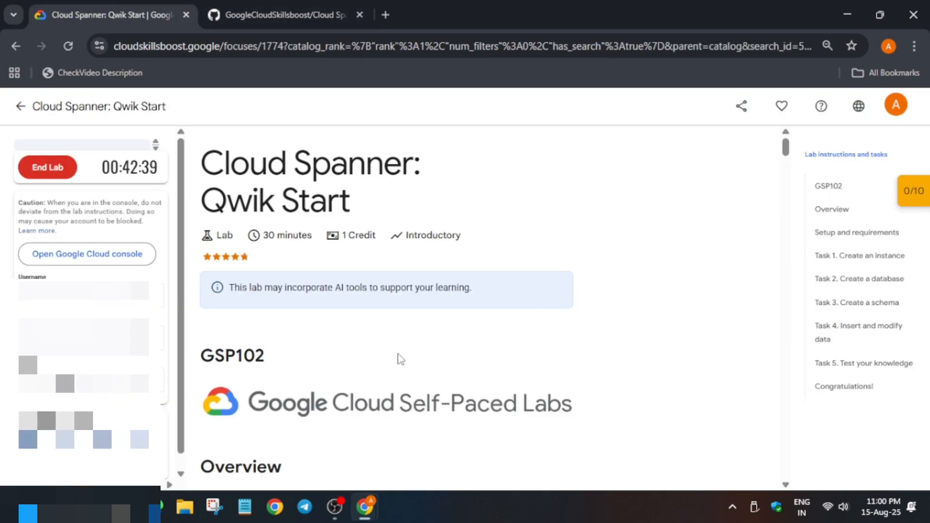
- Search the lab page for 'region' and build export REGION=us-east1
{"action": "type", "text": "reg56"}
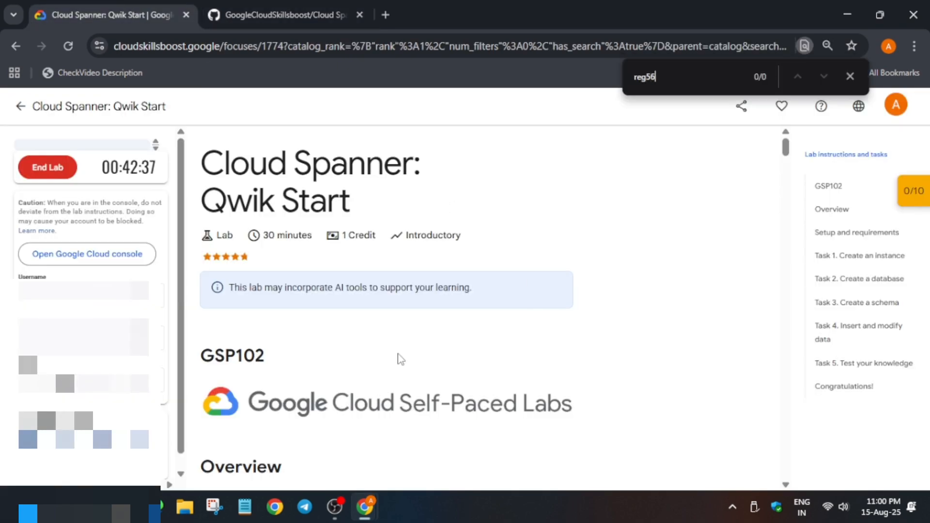
{"action": "type", "text": "n"}
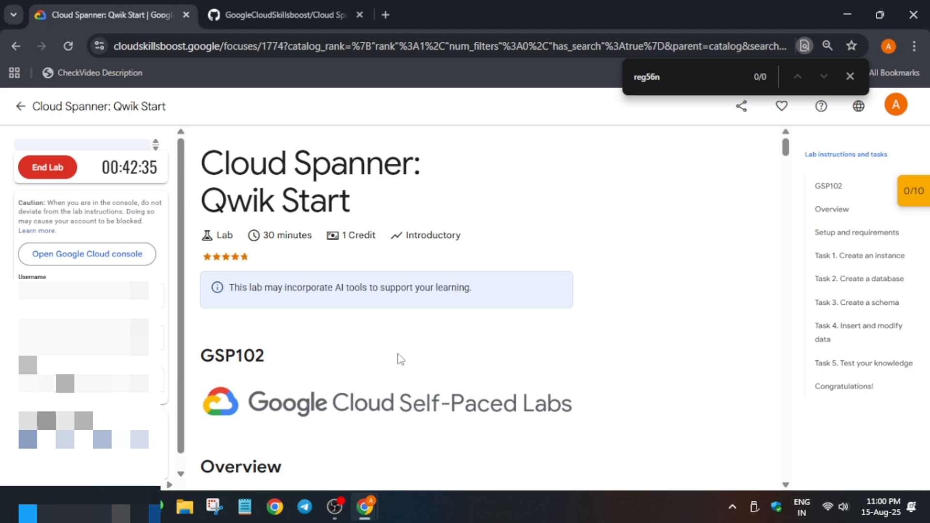
{"action": "key", "text": "Backspace"}
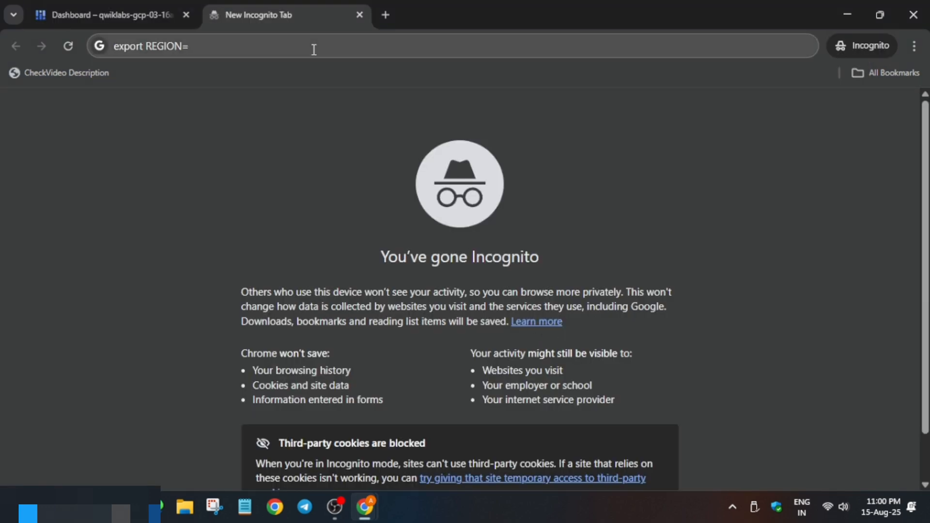
{"action": "type", "text": "us-east1"}
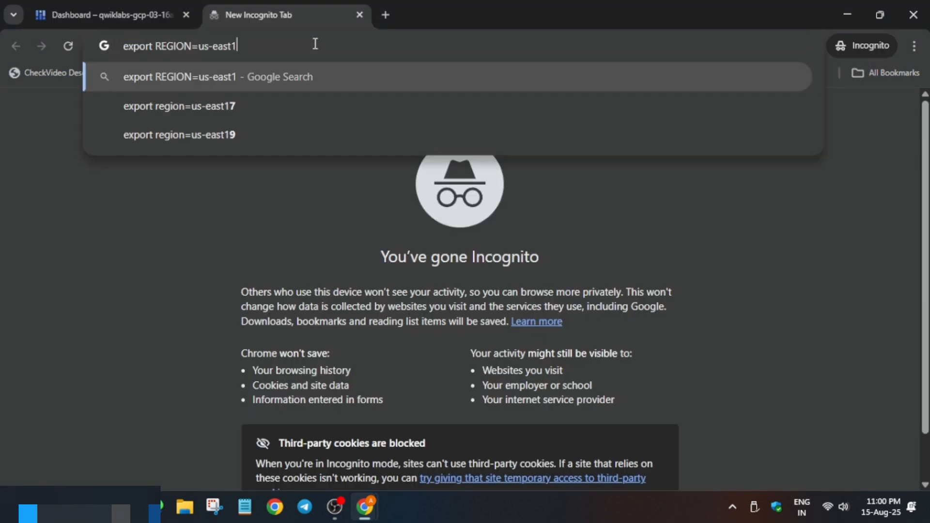
- Run the region export and curl script commands in the Cloud Shell terminal
{"action": "left_click", "coordinate": [106, 15]}
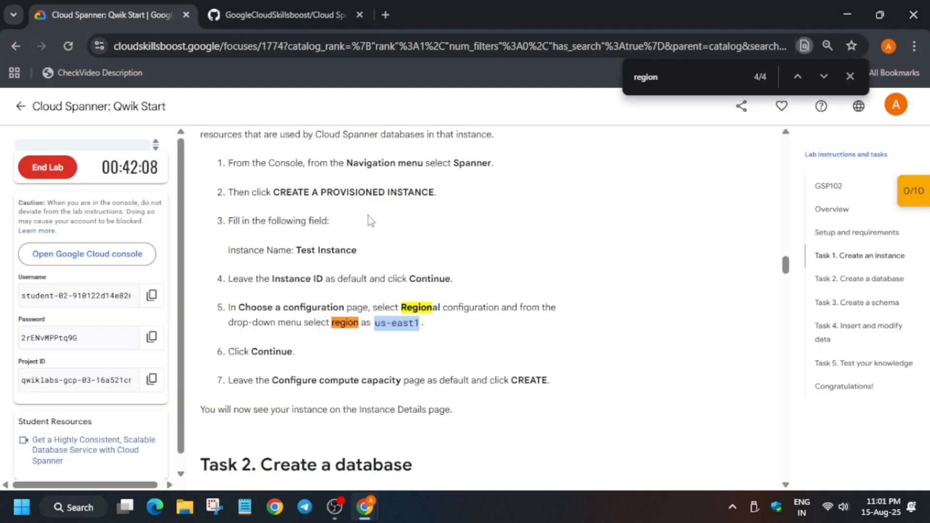
{"action": "left_click", "coordinate": [289, 14]}
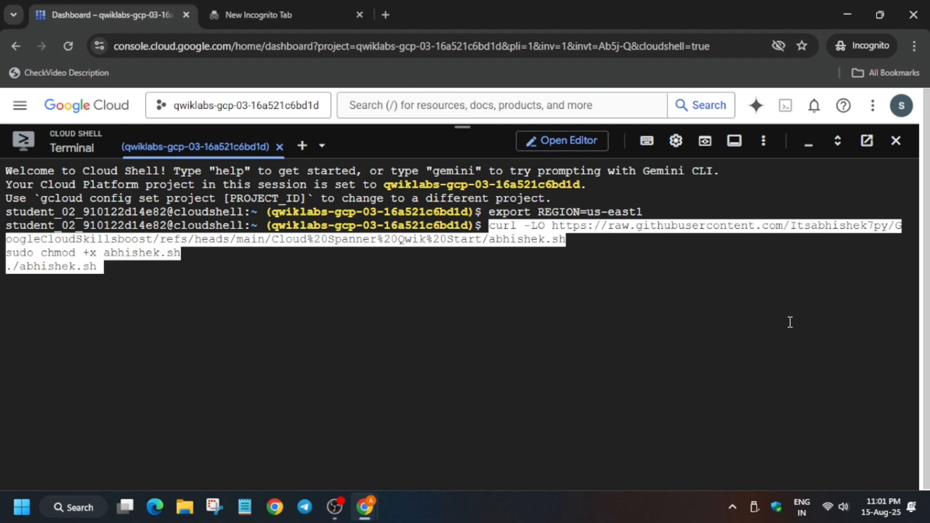
{"action": "key", "text": "Return"}
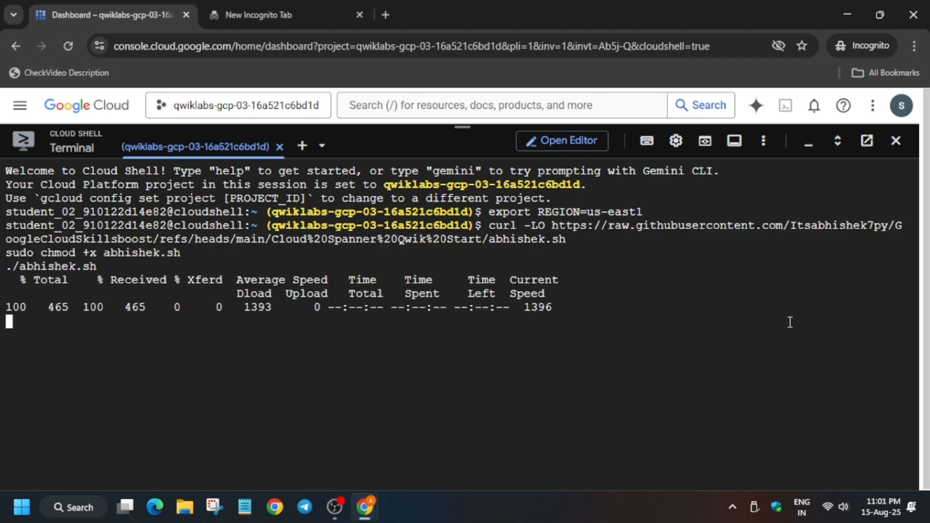